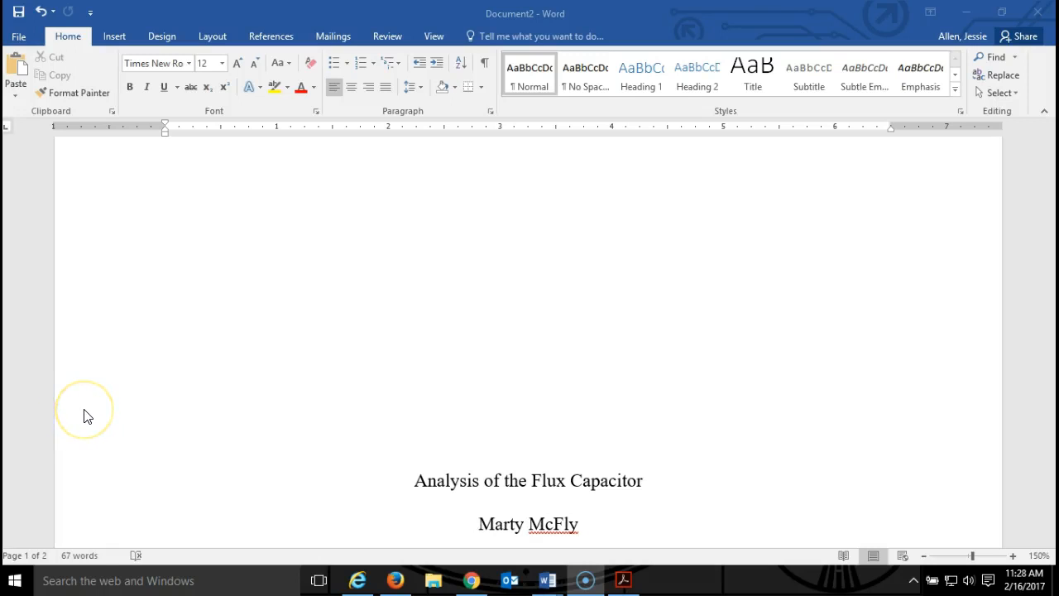
pyautogui.moveTo(110, 412)
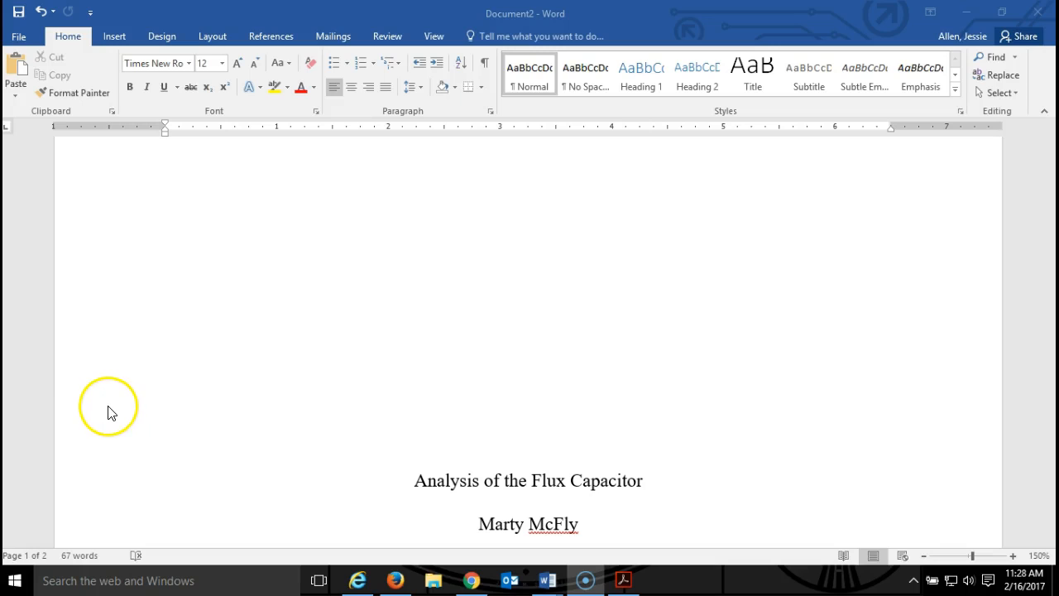
pyautogui.moveTo(322, 205)
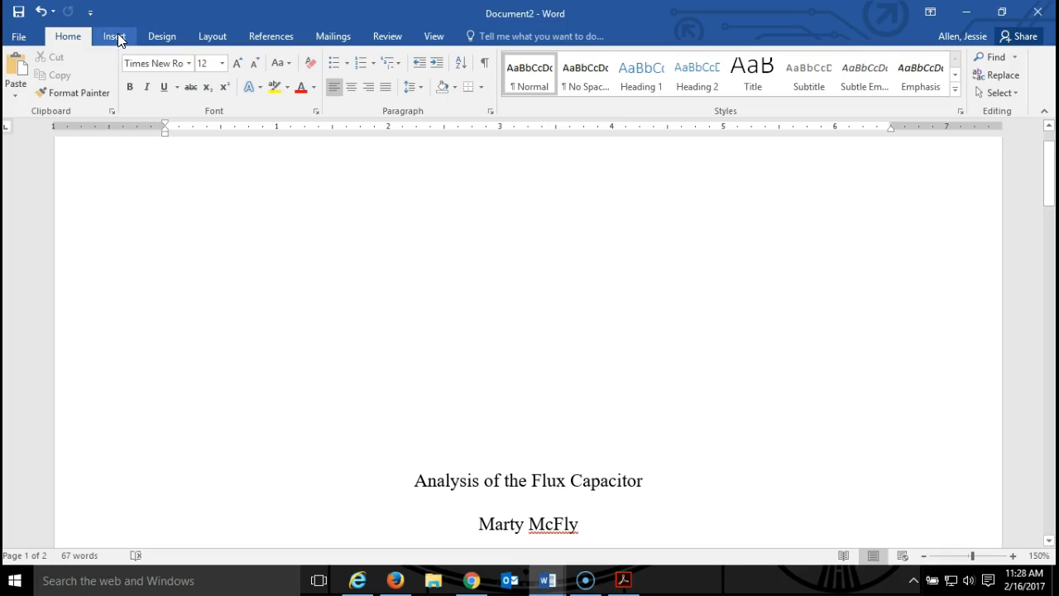
# Step: Insert a Plain Number 3 page number at the top right of the header
pyautogui.click(113, 36)
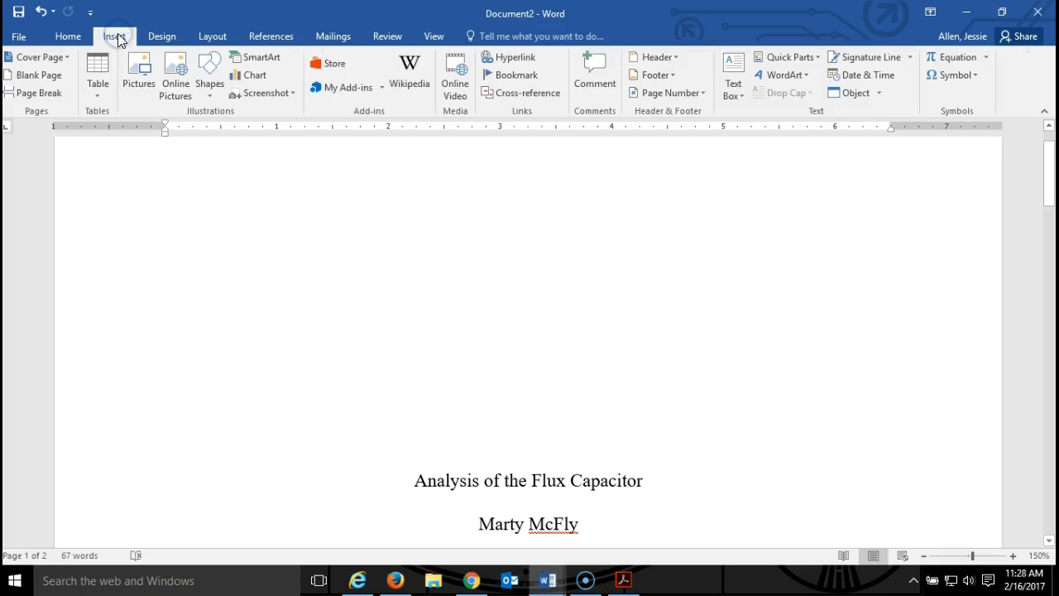
pyautogui.moveTo(685, 92)
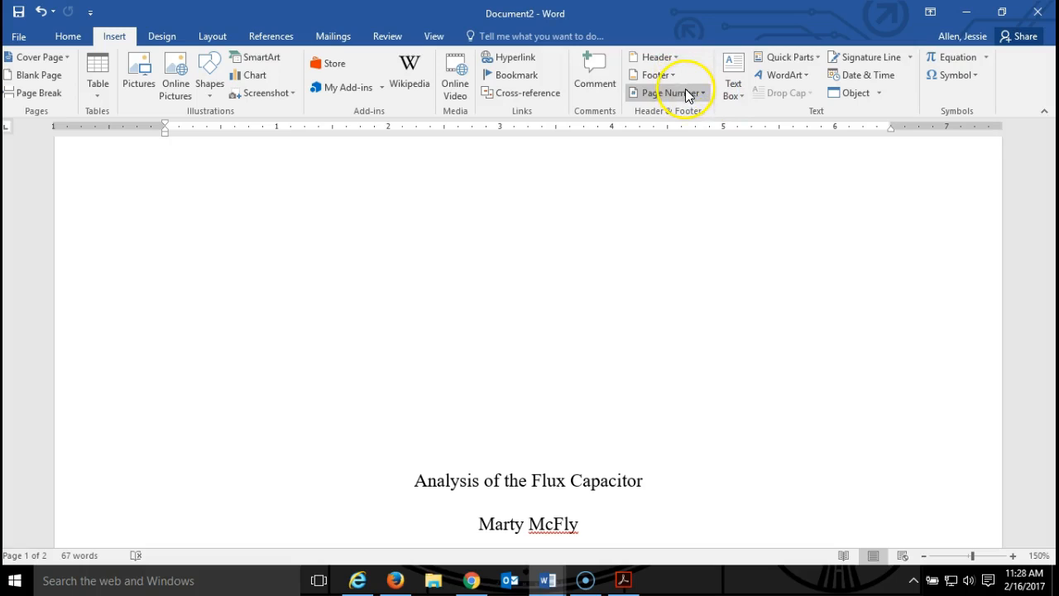
pyautogui.click(666, 91)
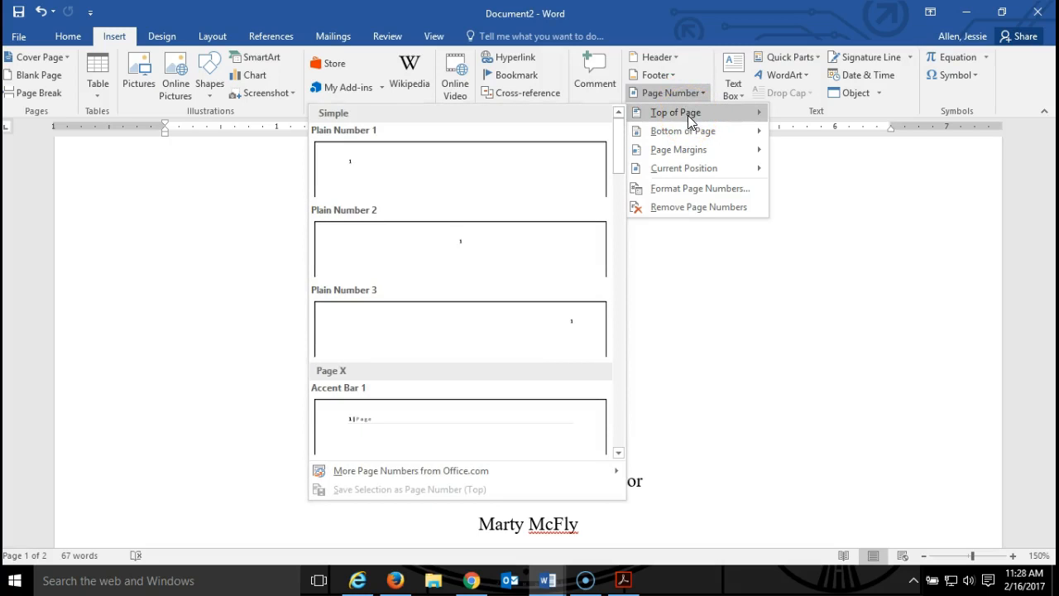
pyautogui.moveTo(510, 316)
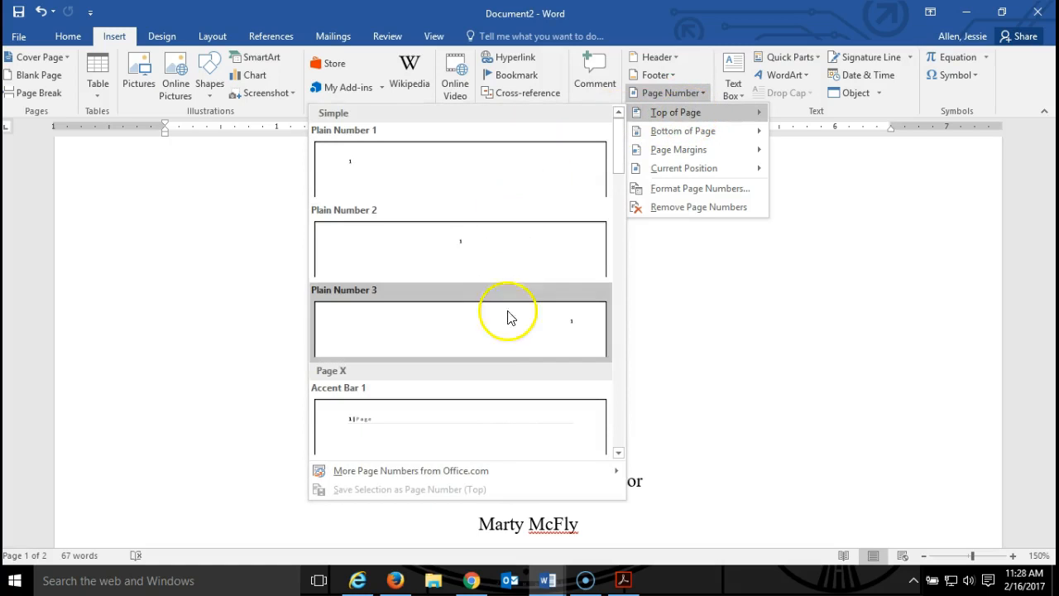
pyautogui.moveTo(514, 336)
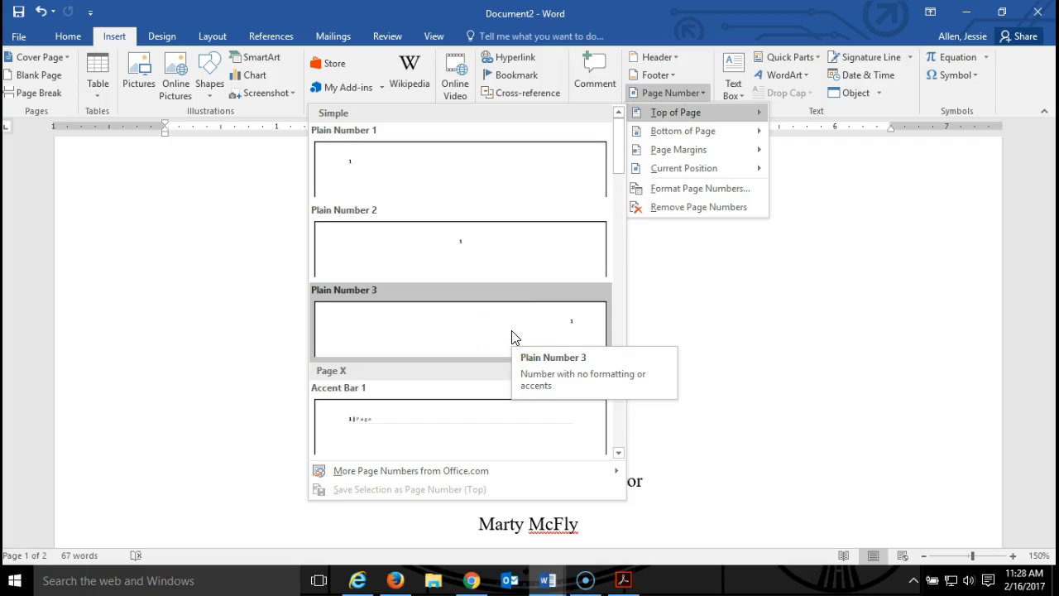
pyautogui.click(459, 327)
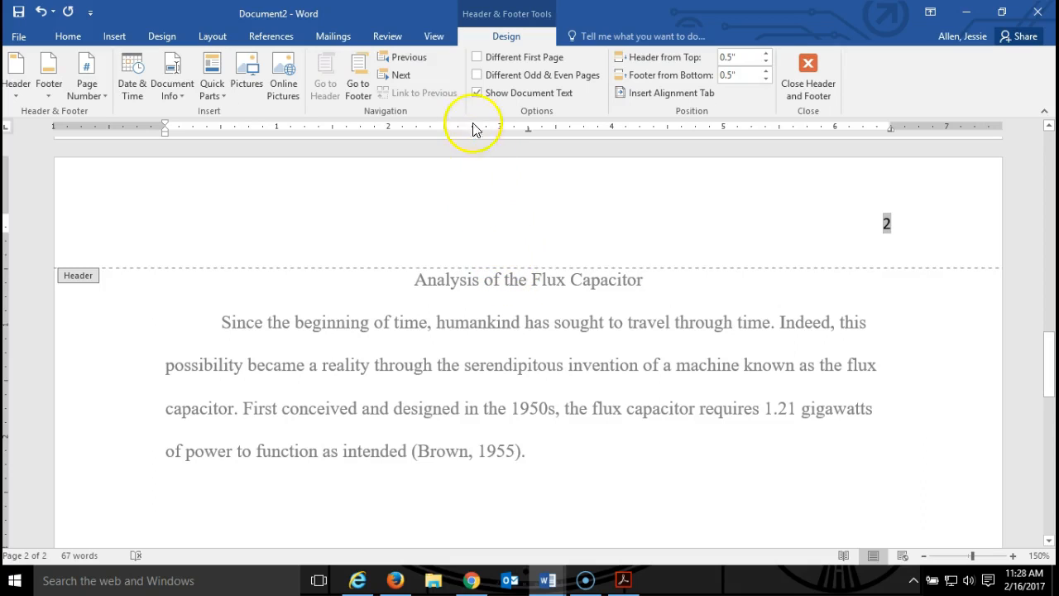
pyautogui.moveTo(471, 57)
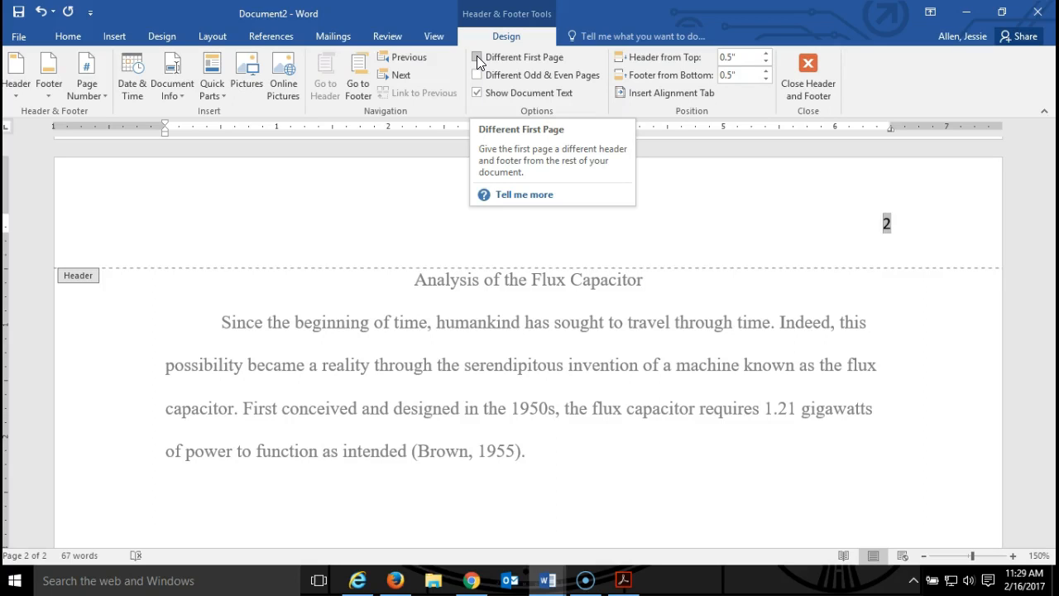
# Step: Turn on Different First Page so the title page gets its own header
pyautogui.click(476, 58)
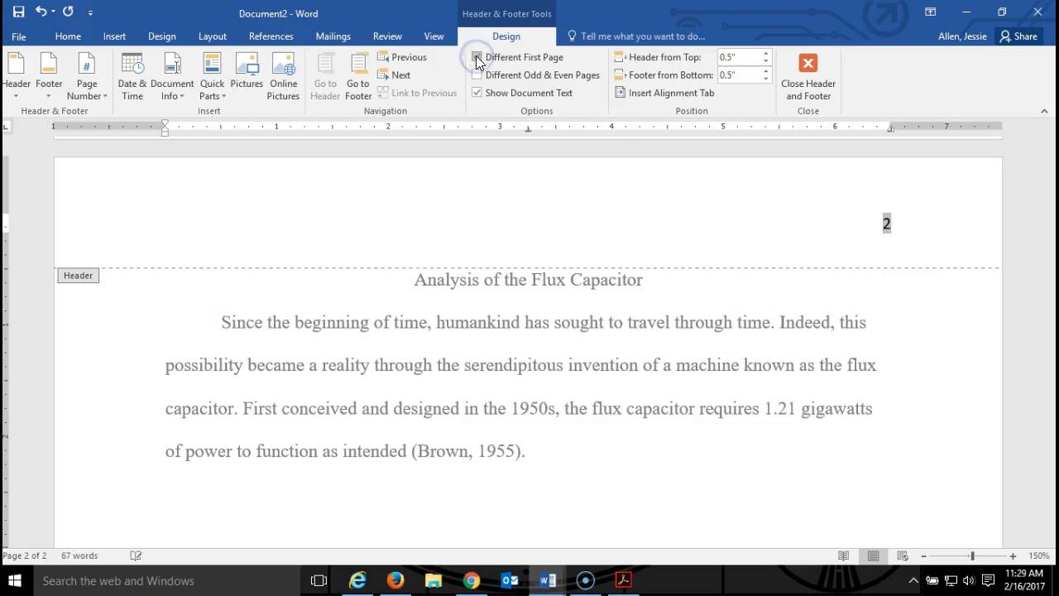
pyautogui.click(476, 57)
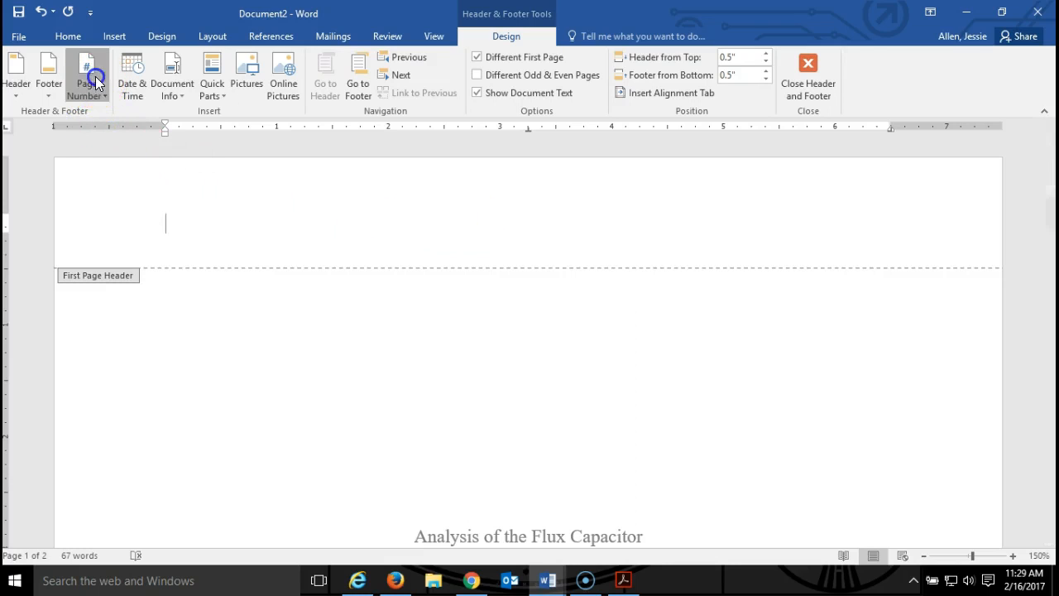
# Step: Add a right-aligned page number and type 'Running head: ANALYSIS OF THE FLUX CAPACITOR' in the first page header
pyautogui.click(85, 75)
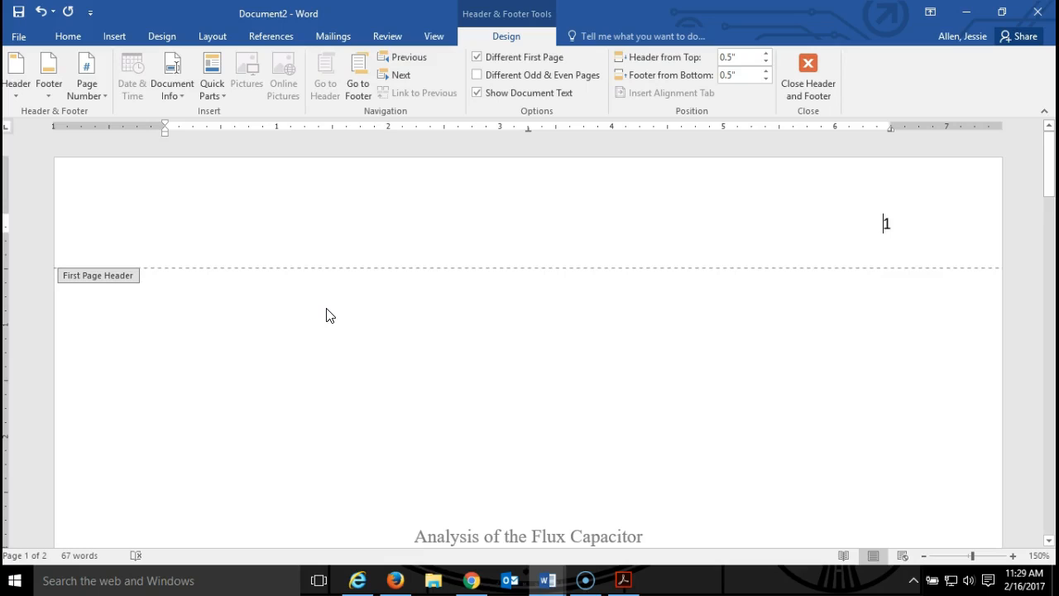
pyautogui.write('Runni')
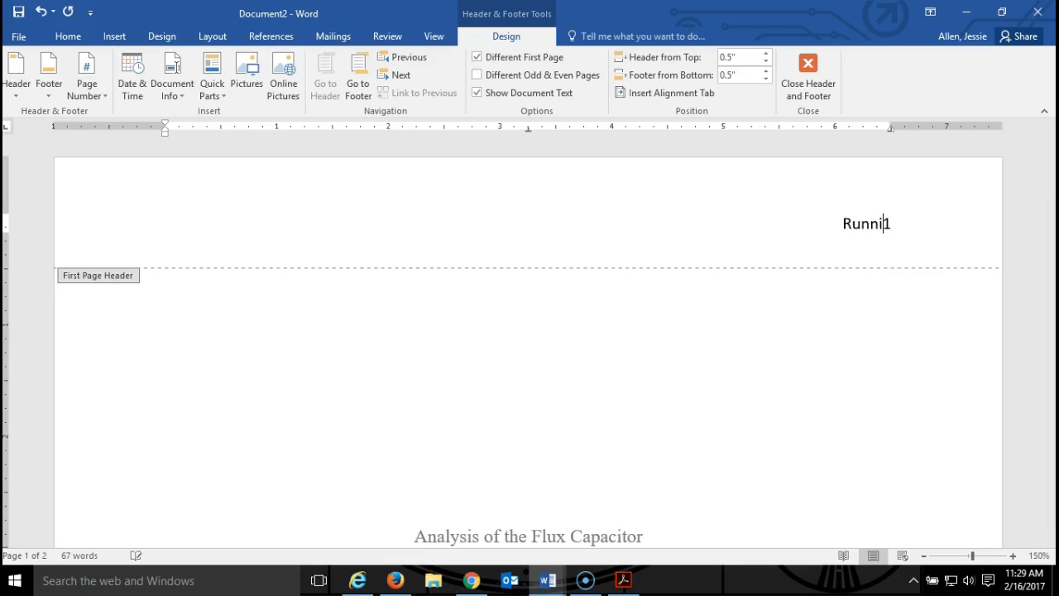
pyautogui.write('ng he')
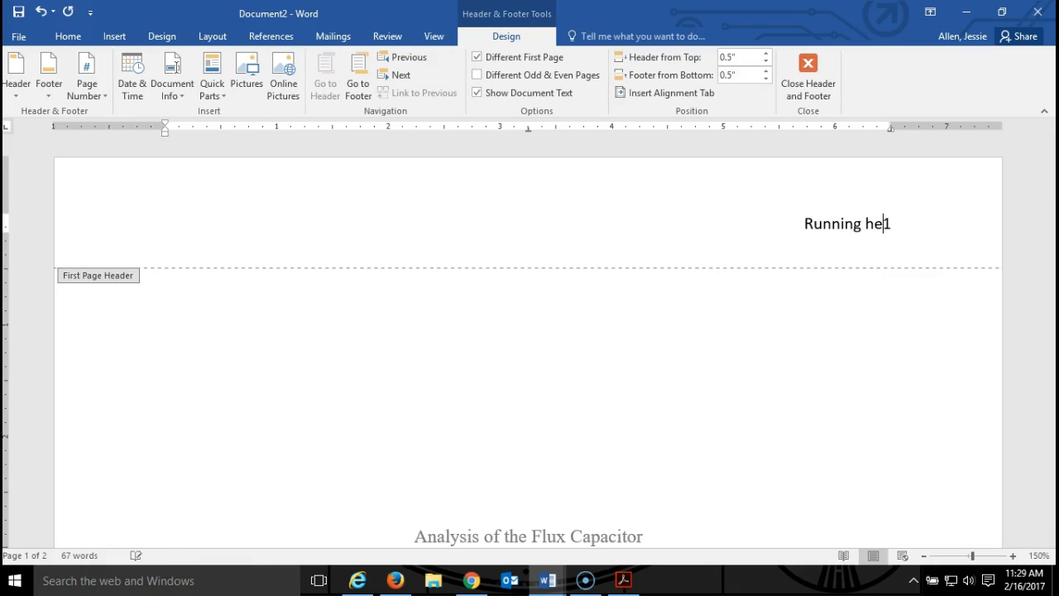
pyautogui.write('ad')
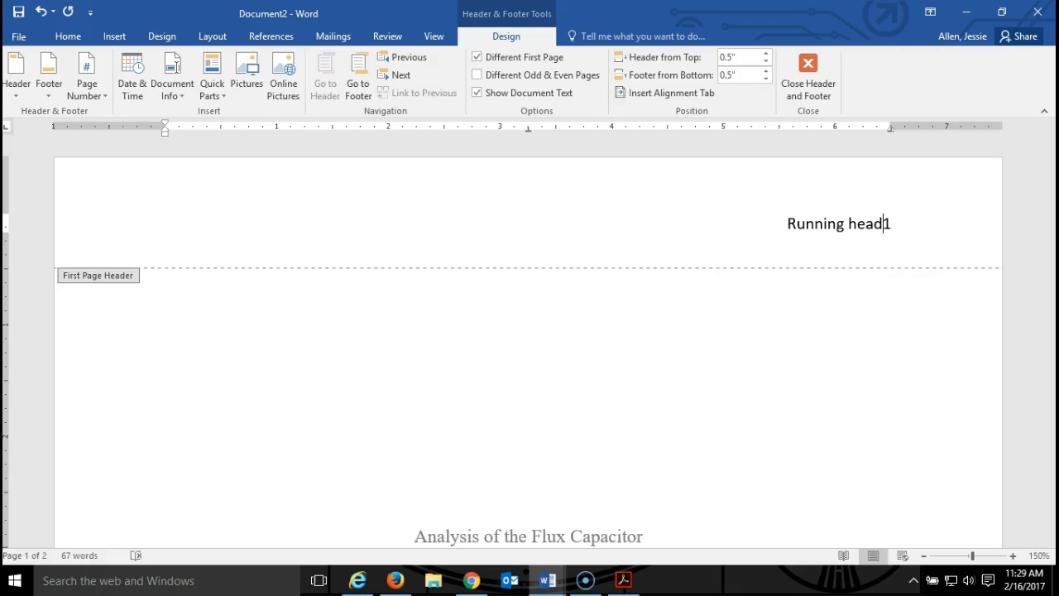
pyautogui.write(':')
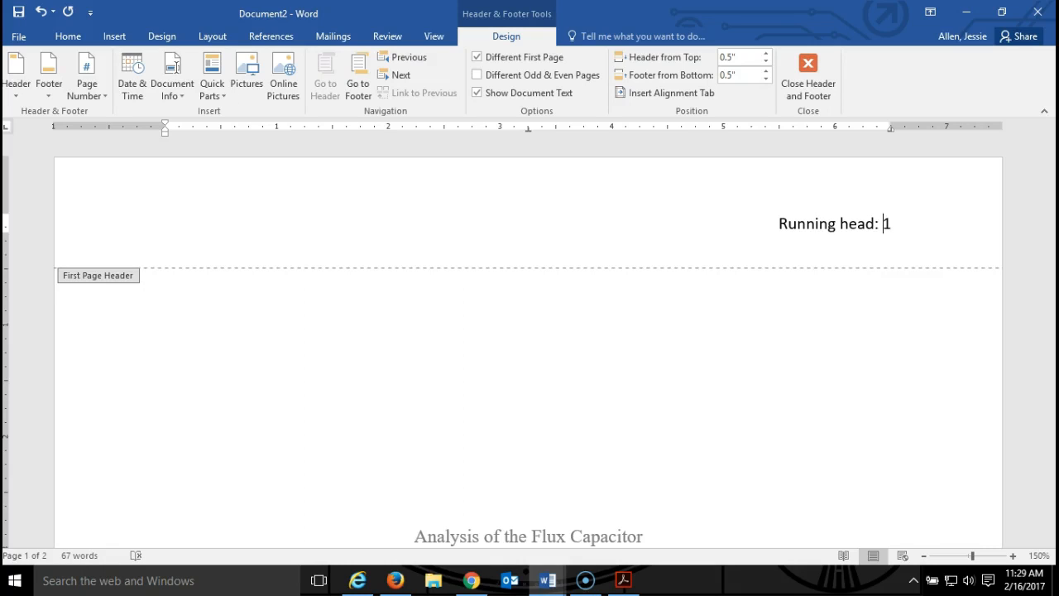
pyautogui.write('ANALYSIS OF THE FLUX CAPACITOR')
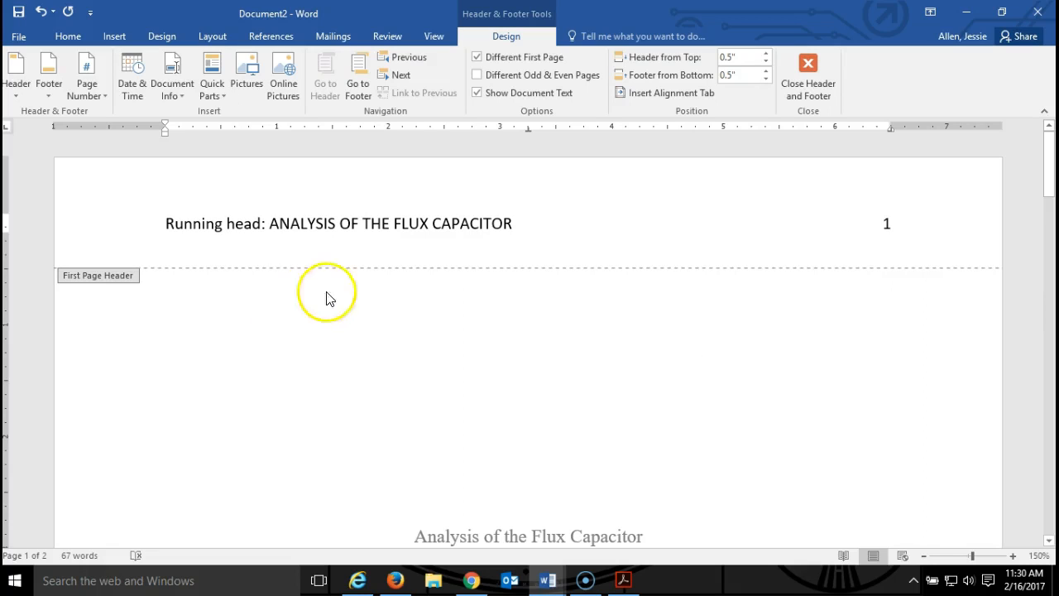
pyautogui.moveTo(420, 234)
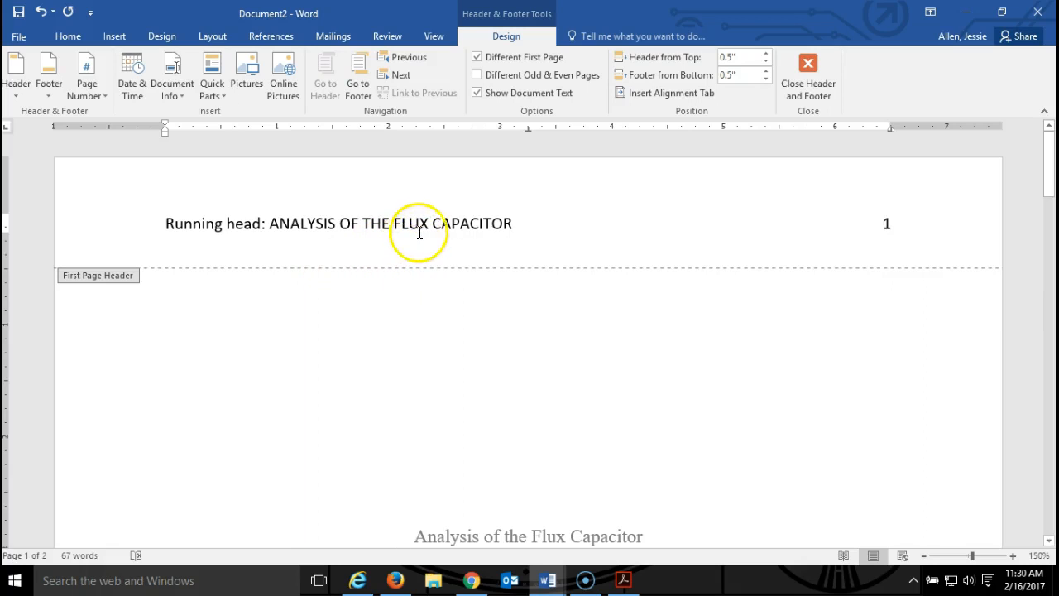
# Step: Set the first page header line to Times New Roman, size 12
pyautogui.click(435, 221)
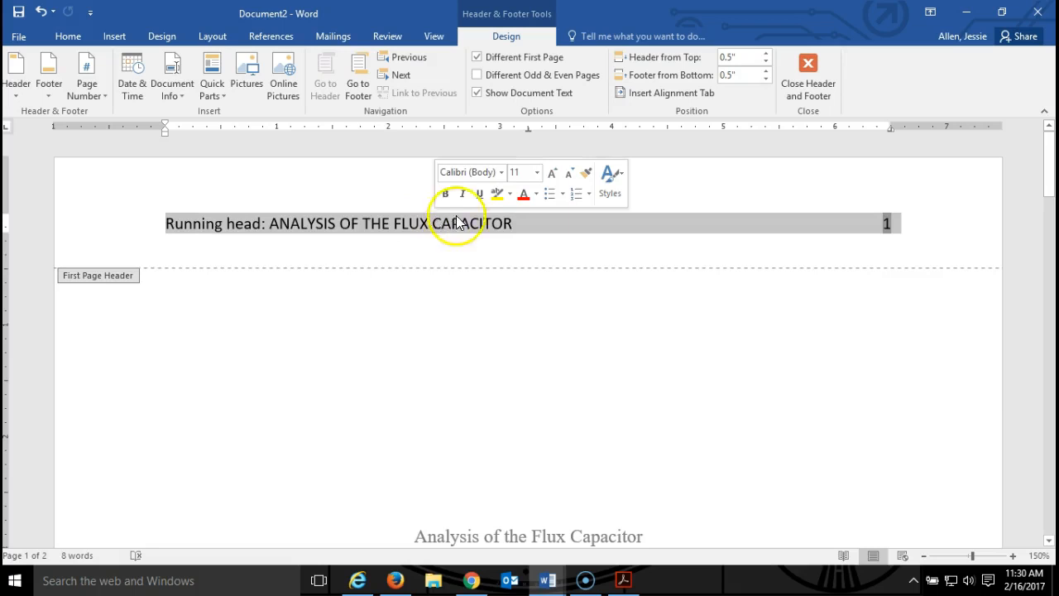
pyautogui.click(500, 173)
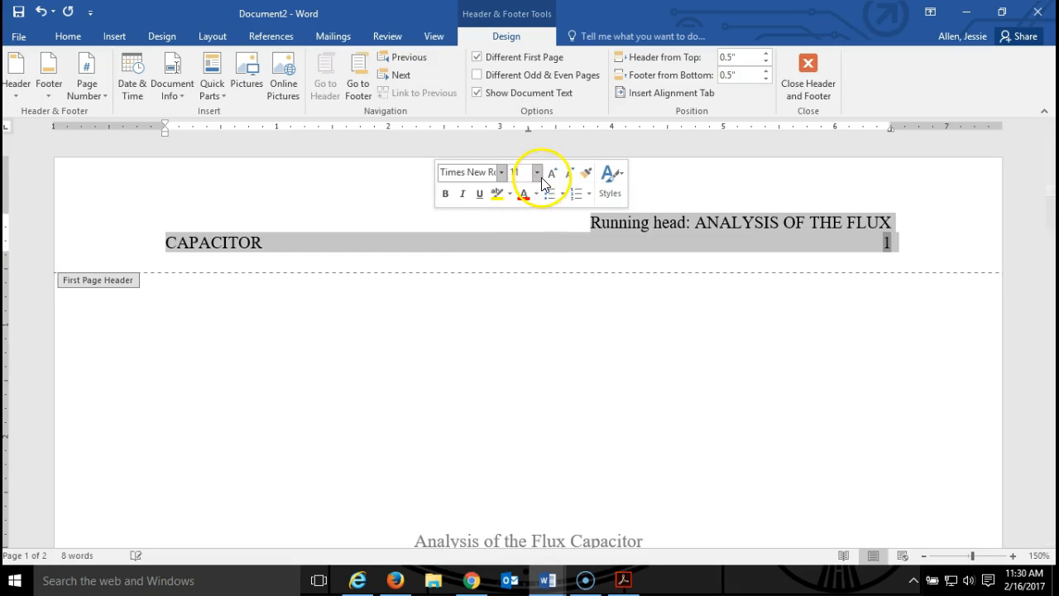
pyautogui.click(535, 172)
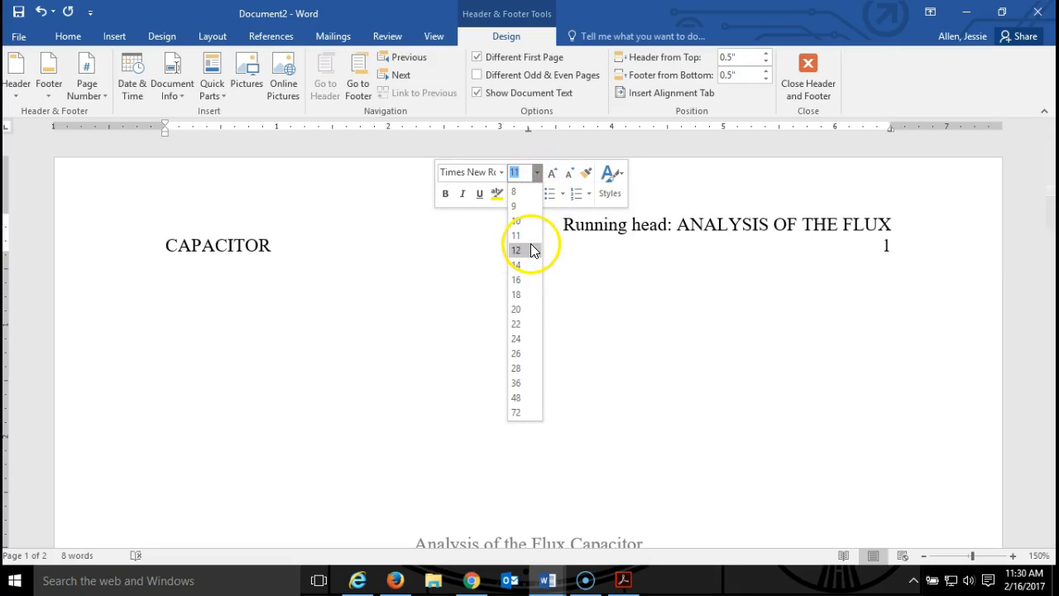
pyautogui.click(516, 250)
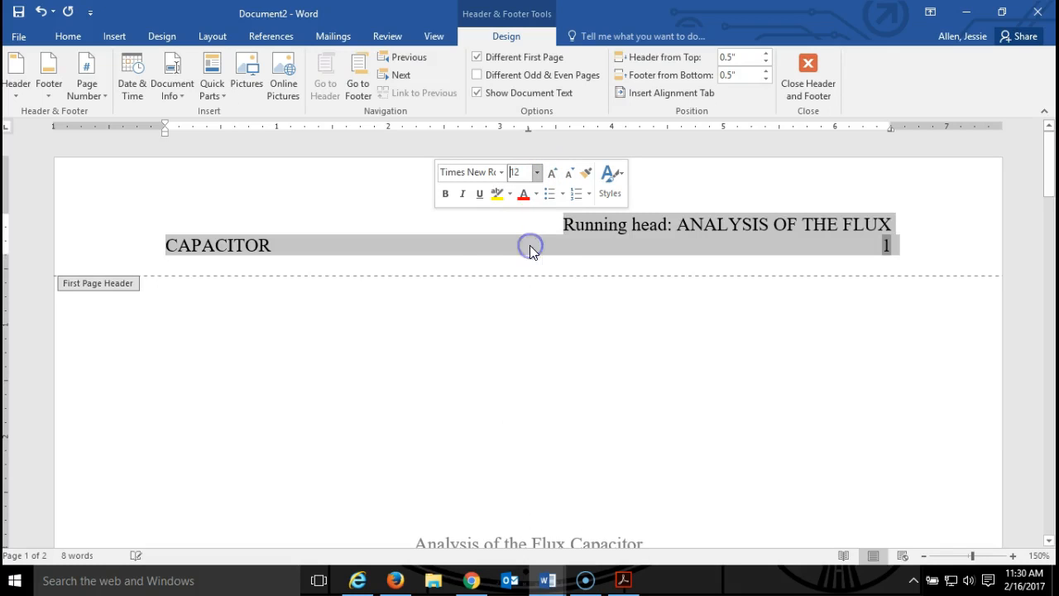
pyautogui.moveTo(433, 255)
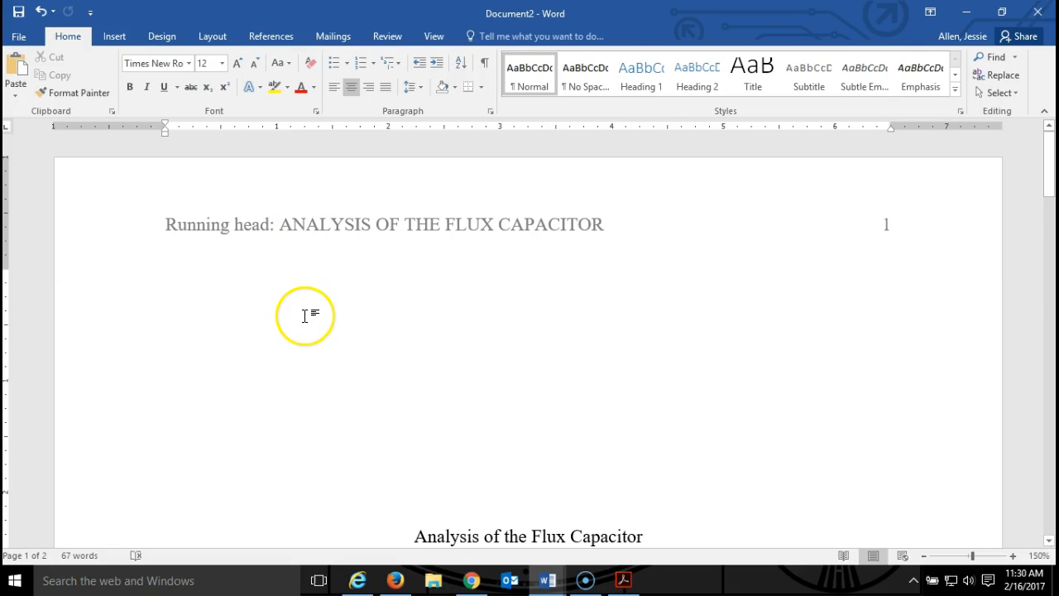
# Step: Type 'ANALYSIS OF THE FLUX CAPACITOR' before the page number in the page 2 header
pyautogui.scroll(-3)
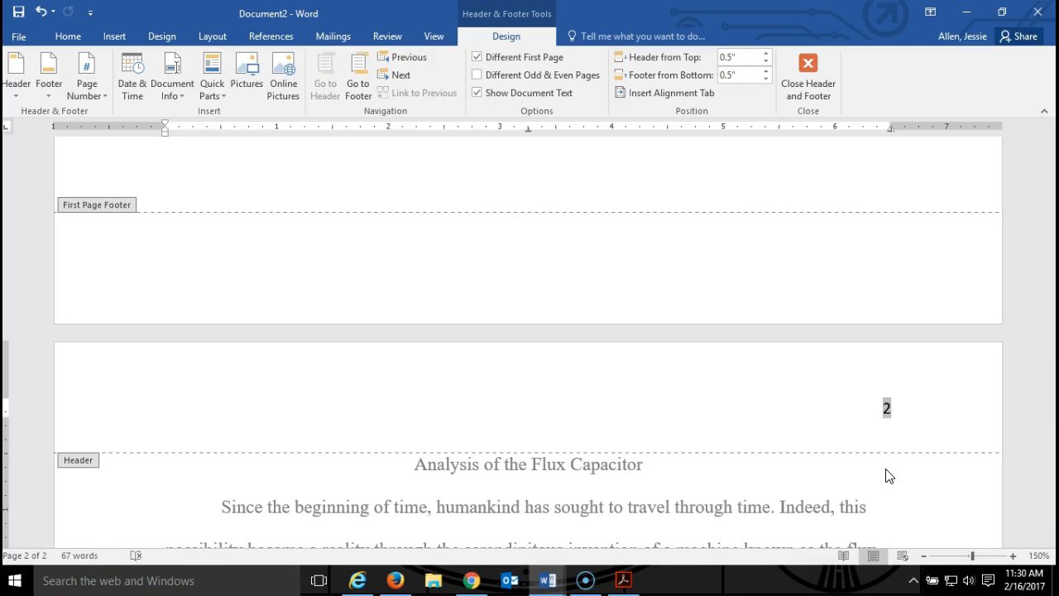
pyautogui.write('ANALYSIS OF THE FLUX CAPACITOR')
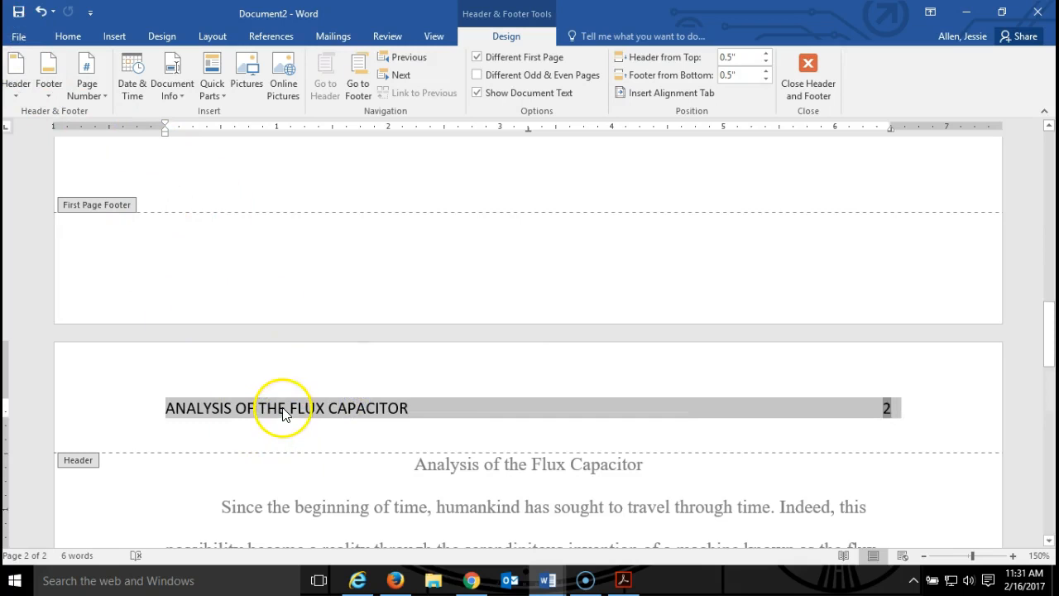
# Step: Set the page 2 header title to Times New Roman and close the header
pyautogui.rightClick(286, 408)
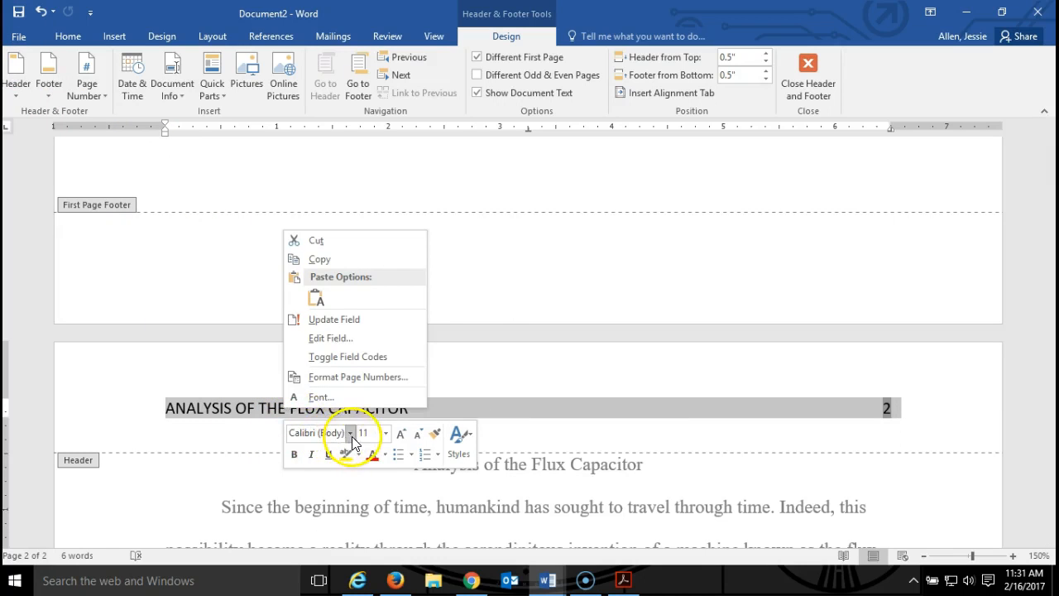
pyautogui.click(350, 433)
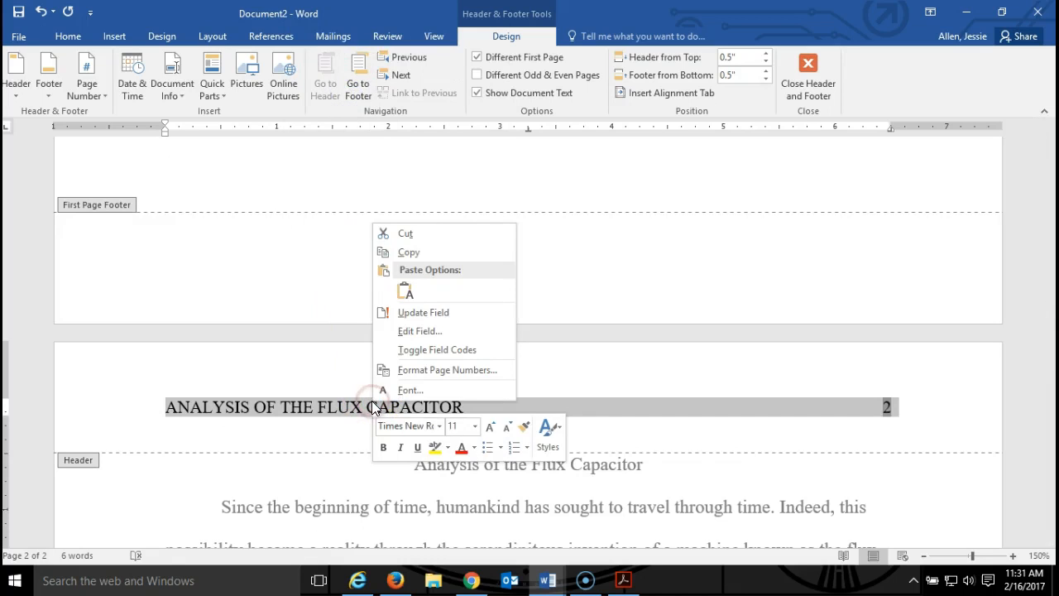
pyautogui.click(474, 425)
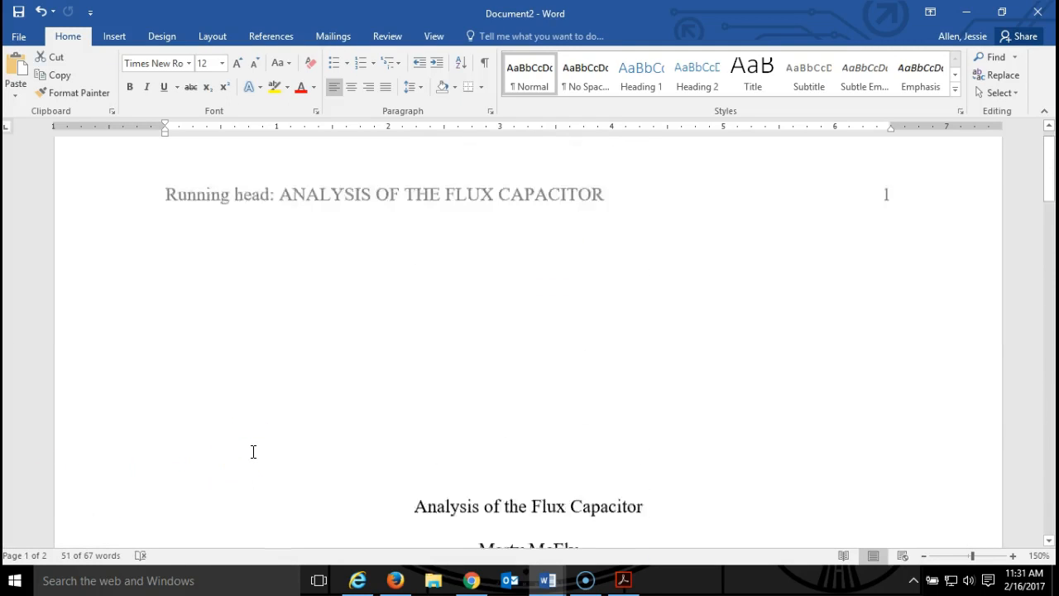
pyautogui.scroll(-3)
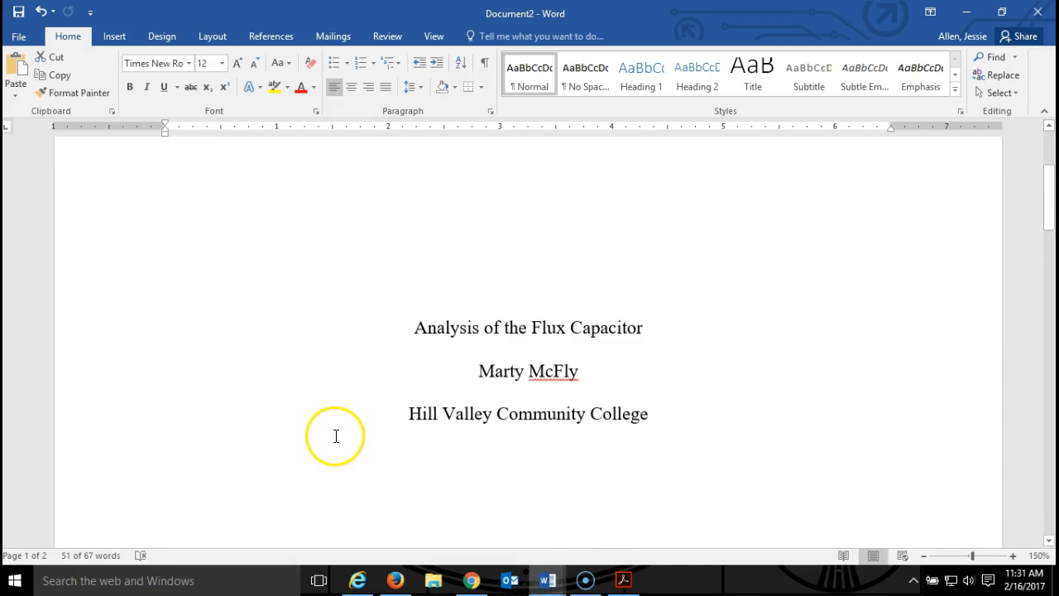
pyautogui.scroll(-3)
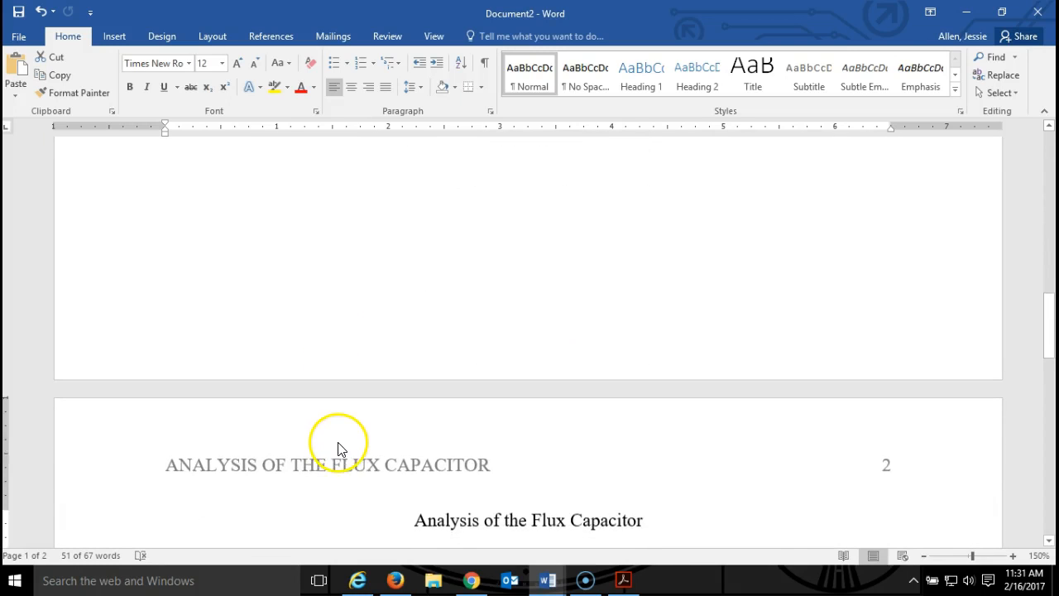
pyautogui.moveTo(296, 525)
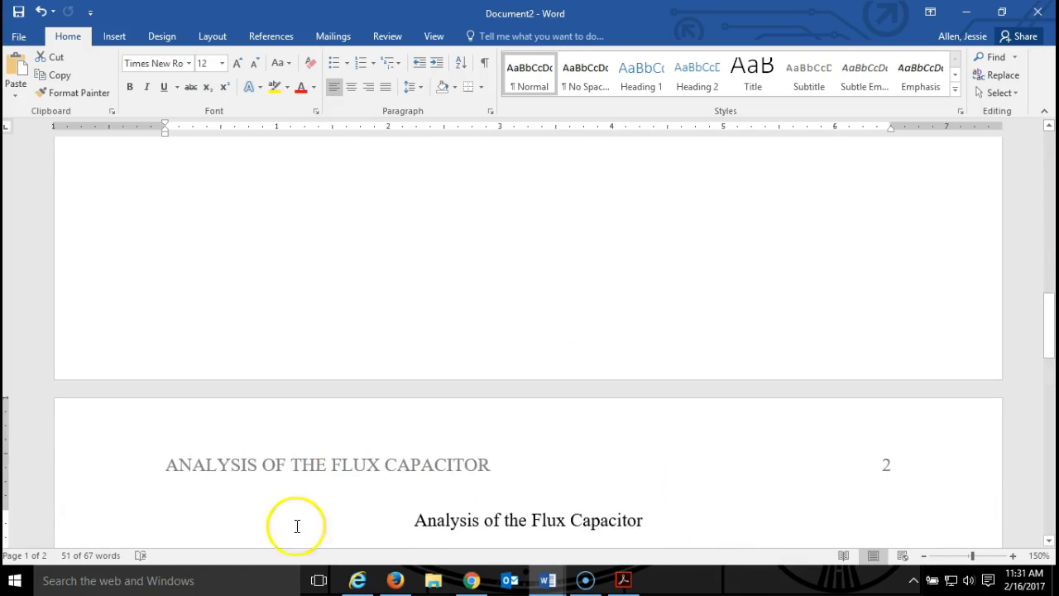